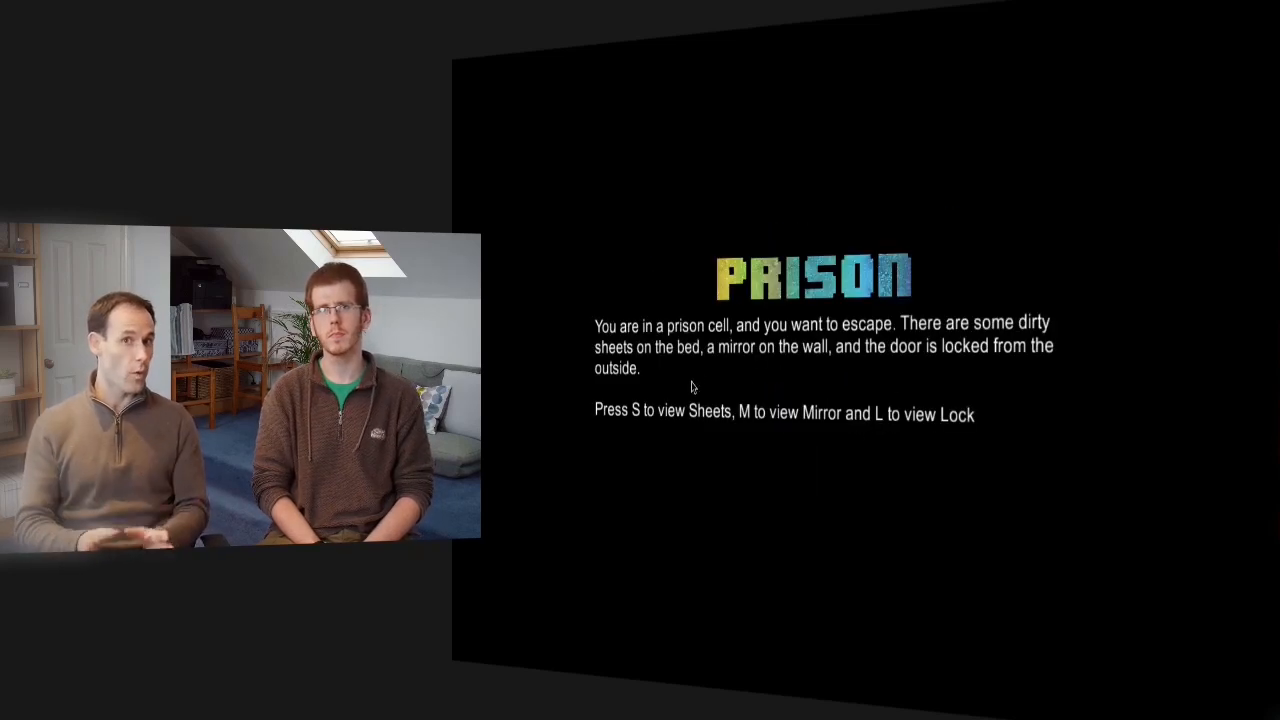
Step: Play Text101: view the sheets, return, examine the lock with the mirror, then open the door
key("s")
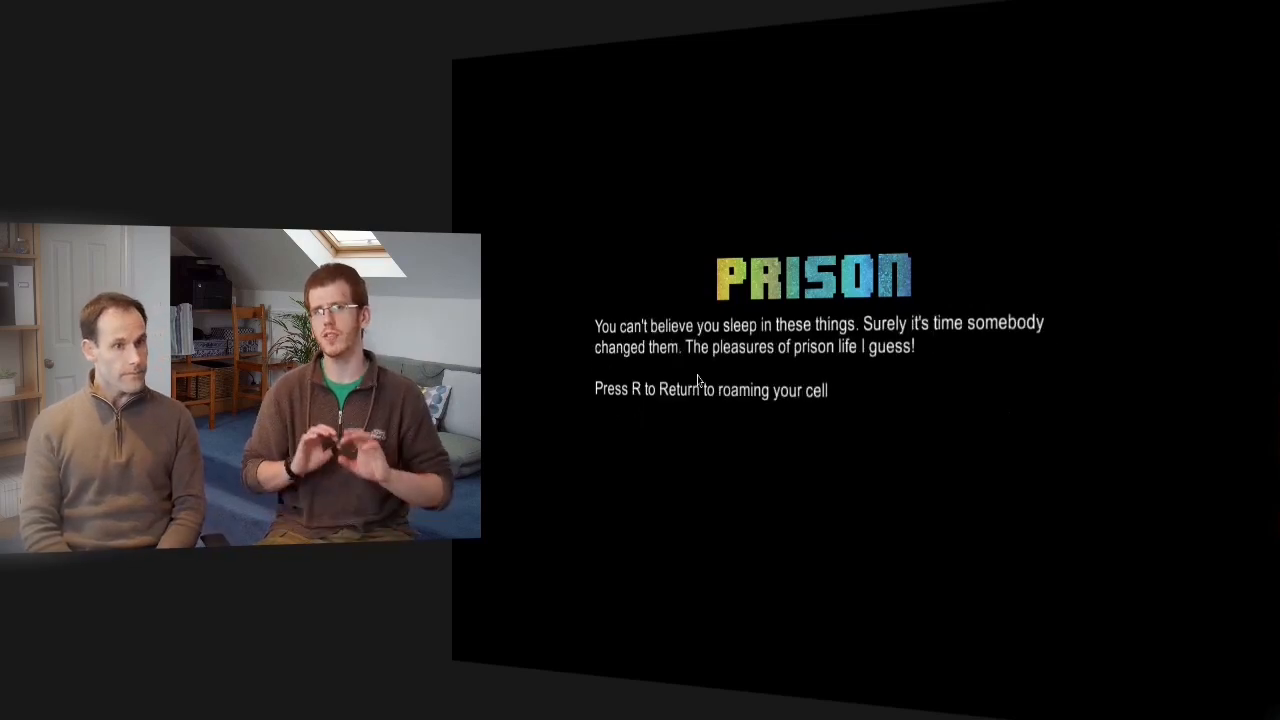
key("r")
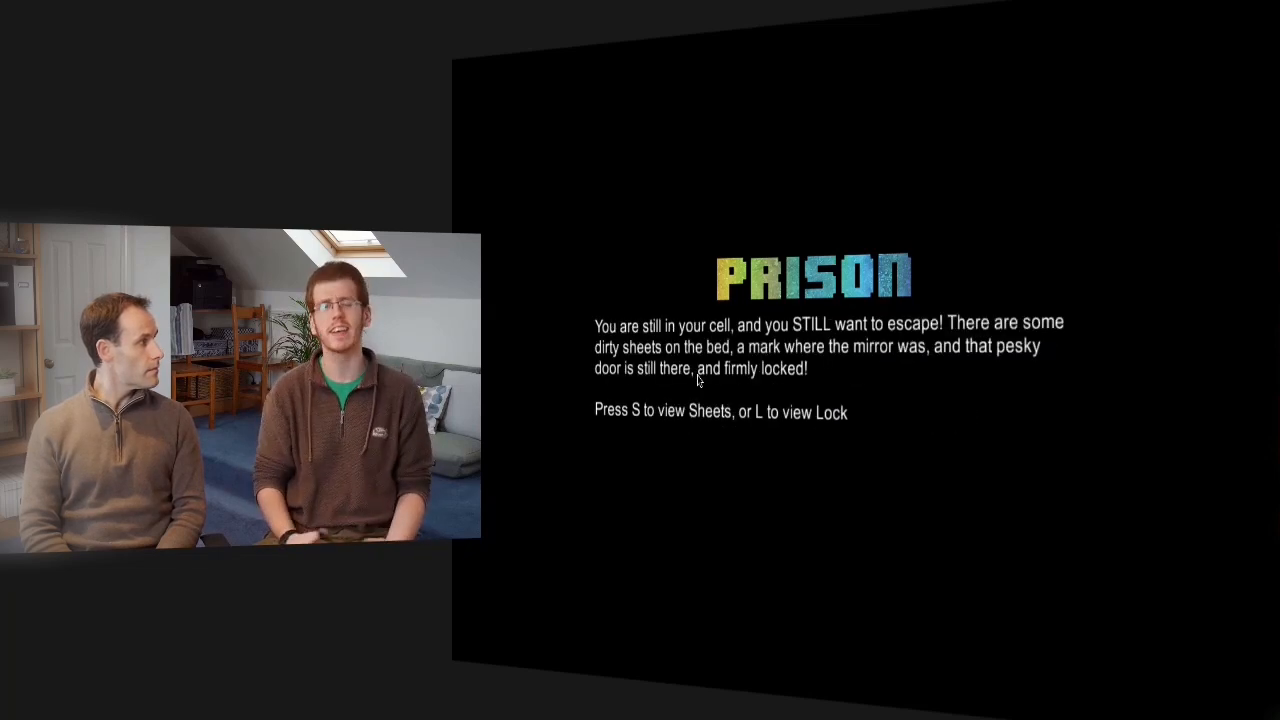
key("l")
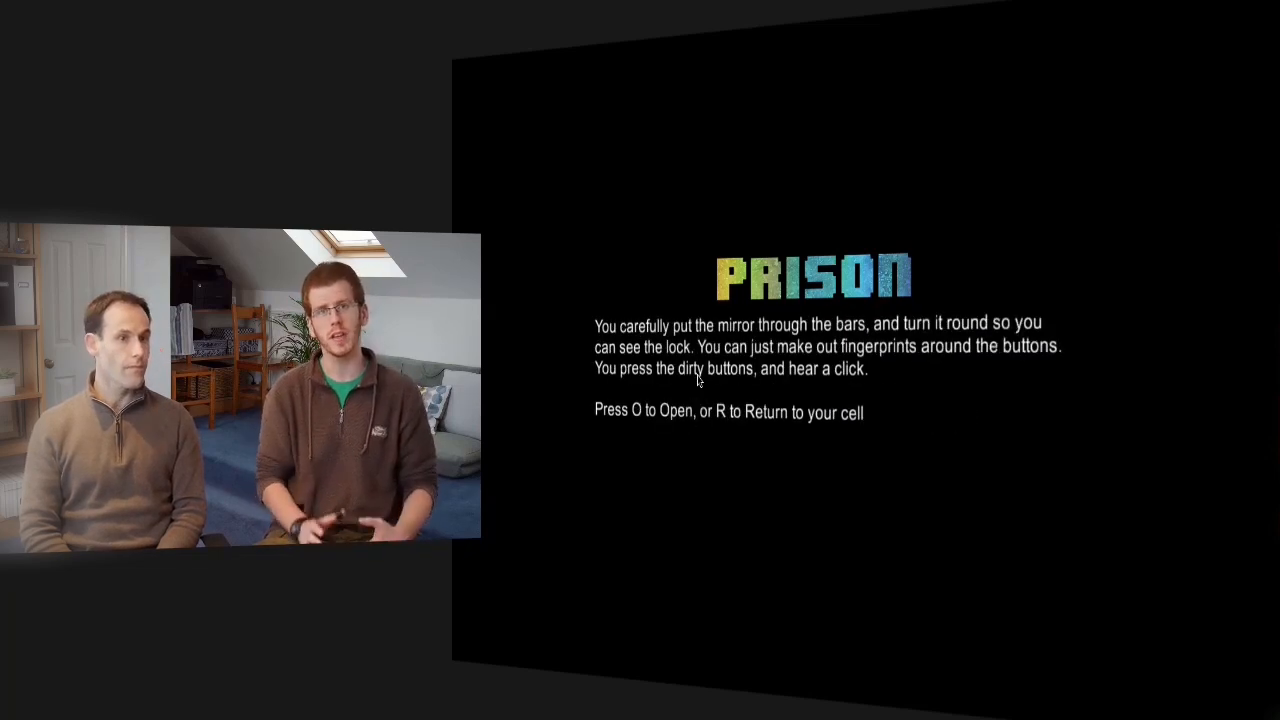
key("o")
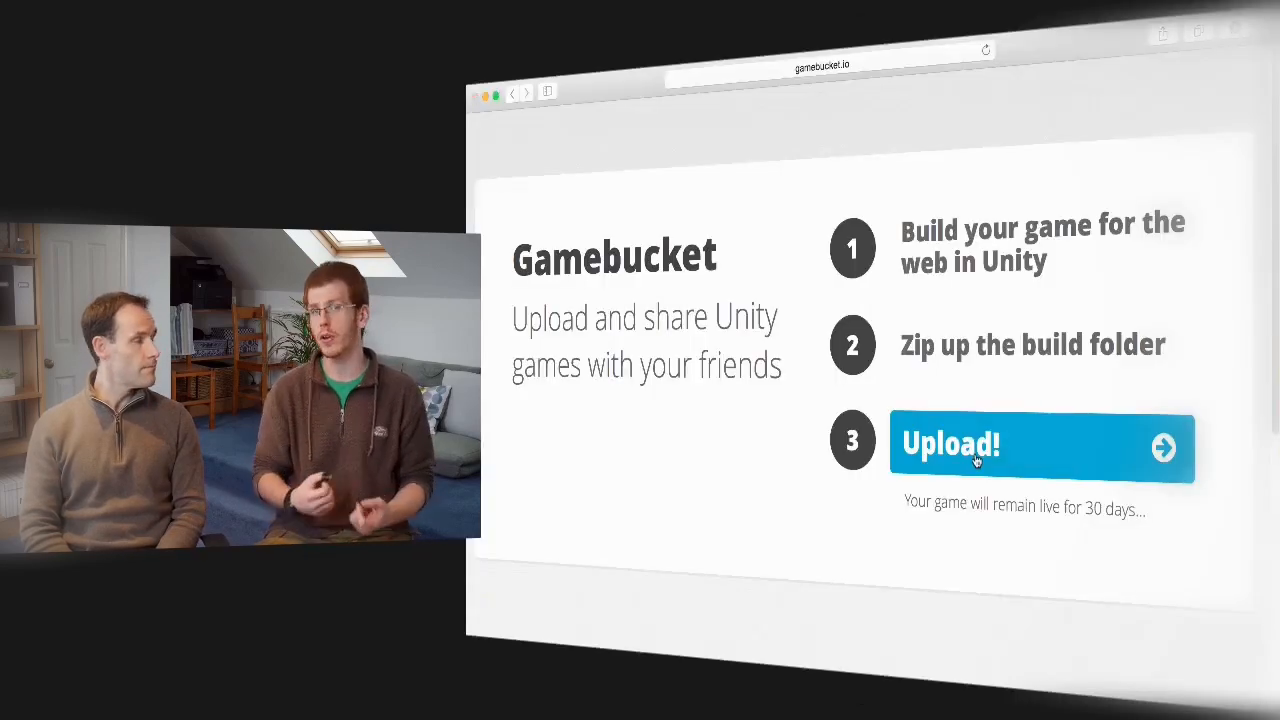
Step: Start a Gamebucket upload and choose text101Web.zip as the build
left_click(978, 444)
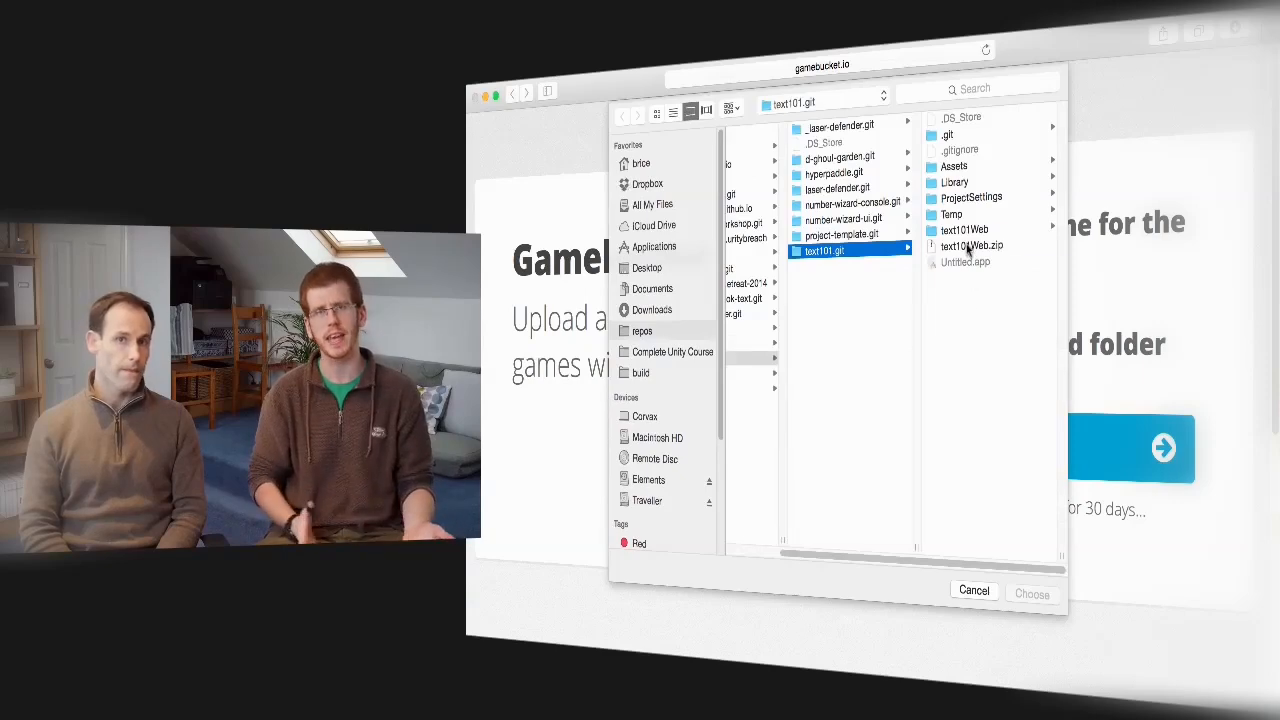
left_click(1031, 590)
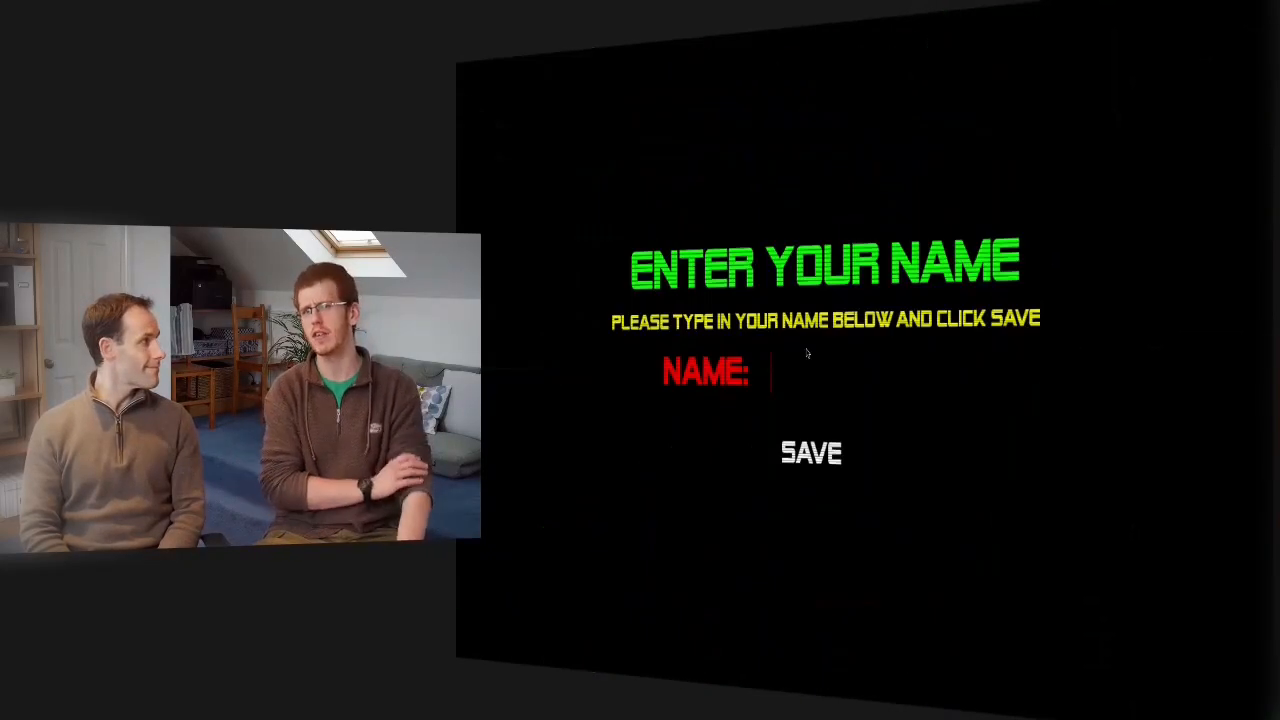
Step: Save the entered player name to show the Global Hi Scores table
left_click(810, 452)
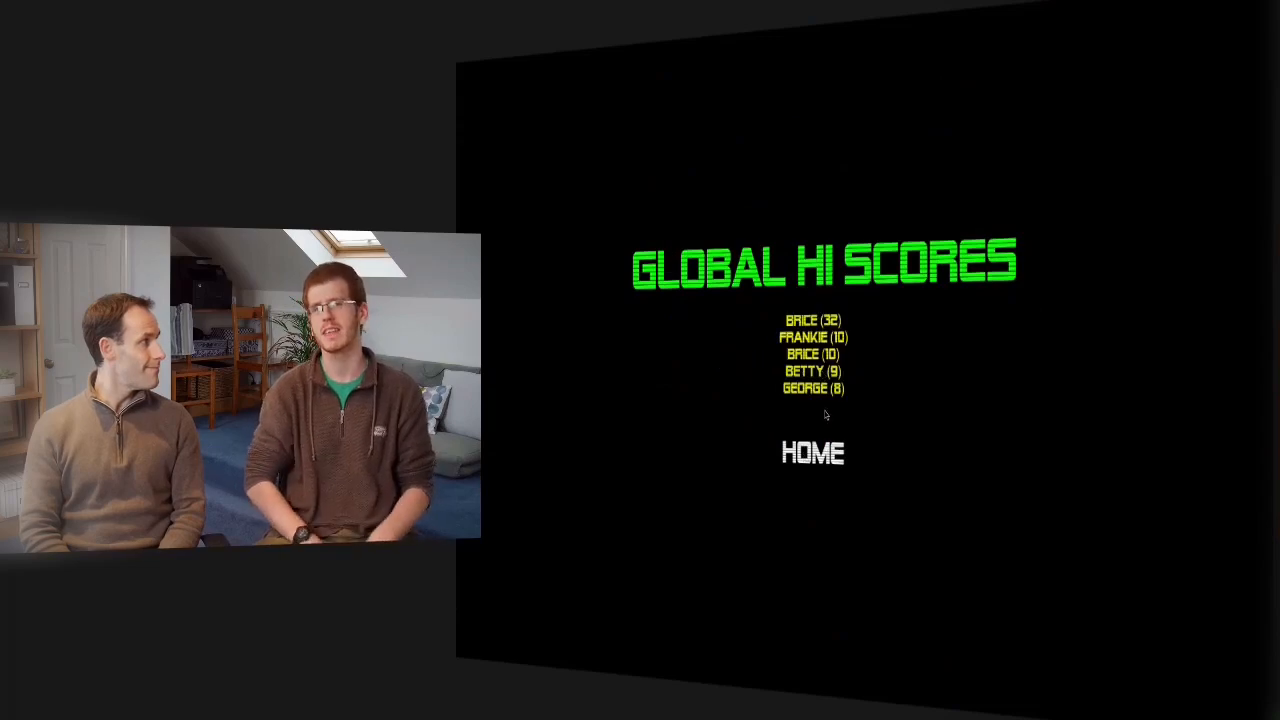